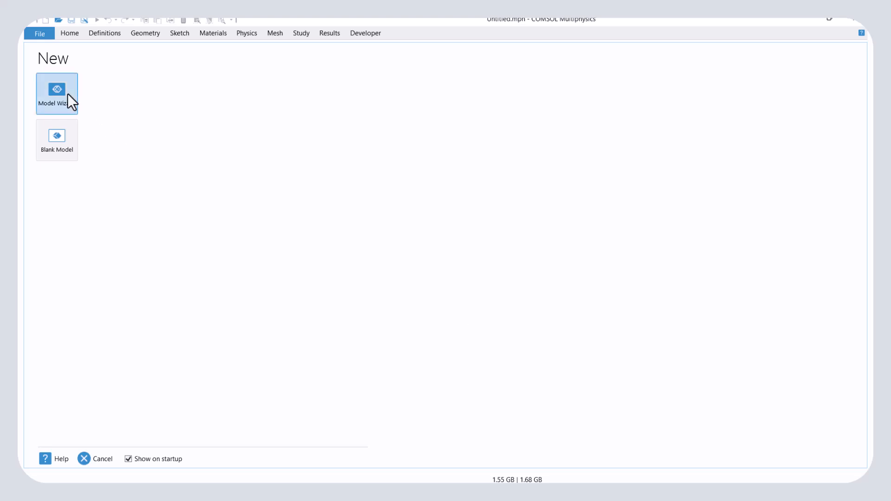
# Step: Start a new model through the Model Wizard with a 2D space dimension
pyautogui.click(57, 94)
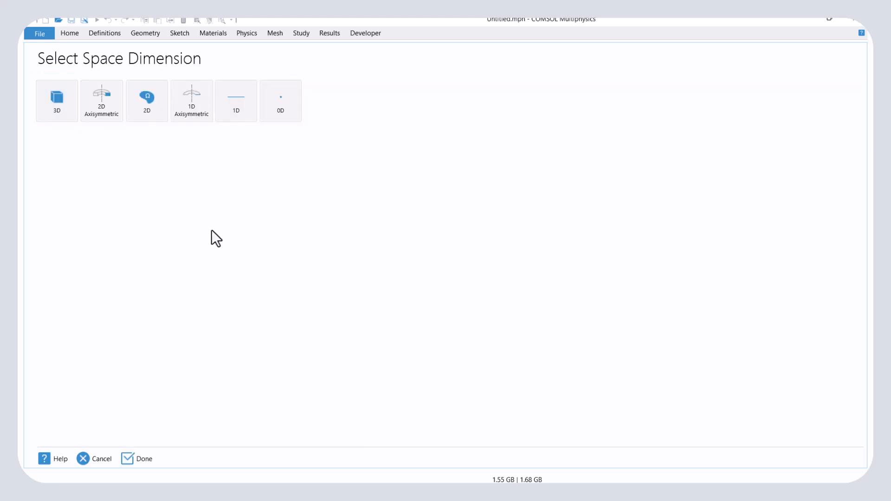
pyautogui.click(146, 100)
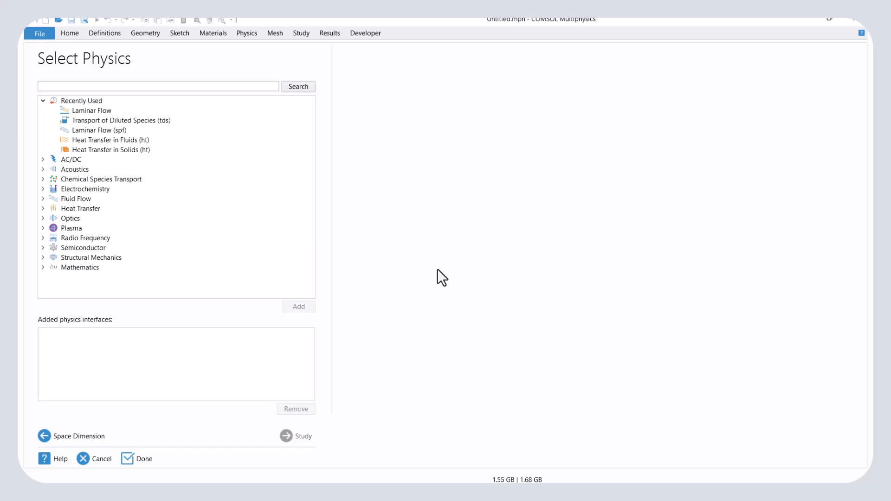
pyautogui.moveTo(74, 221)
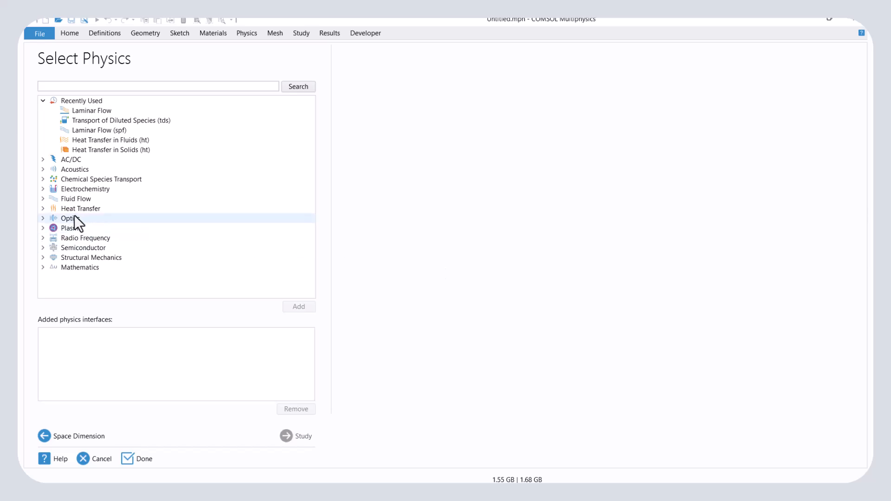
# Step: Add Nonisothermal Laminar Flow physics from Fluid Flow and proceed to the study selection
pyautogui.click(43, 199)
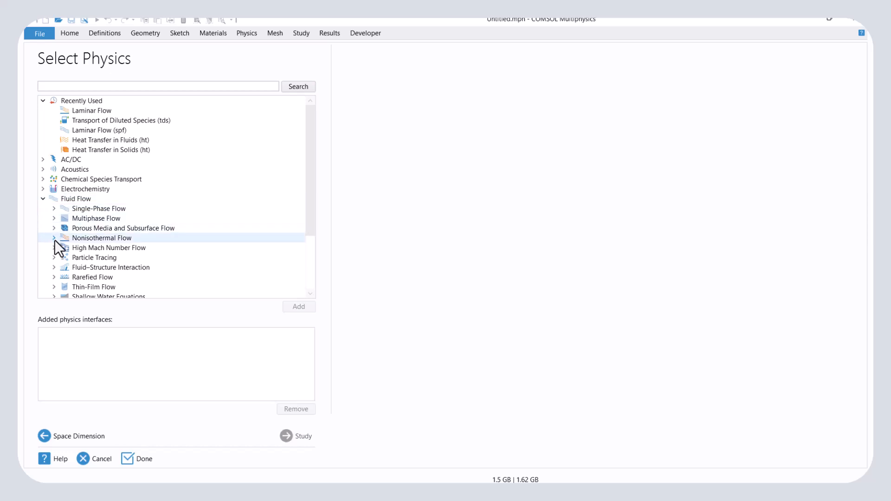
pyautogui.click(54, 237)
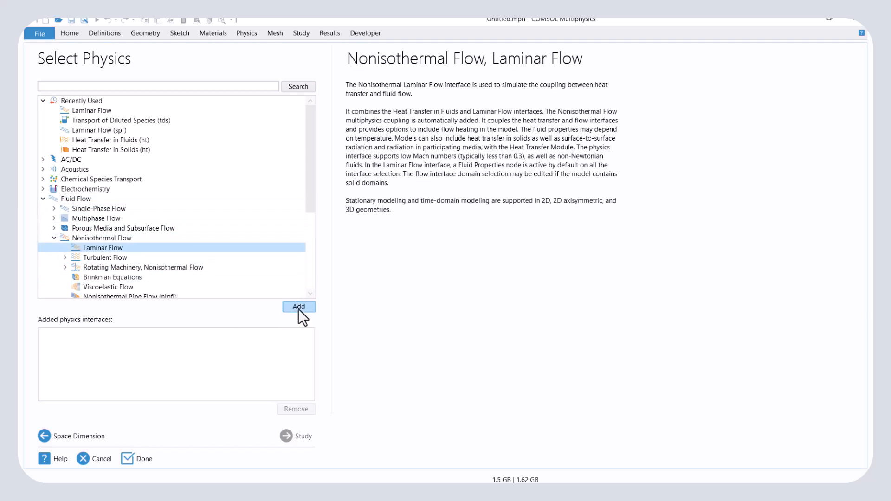
pyautogui.click(298, 307)
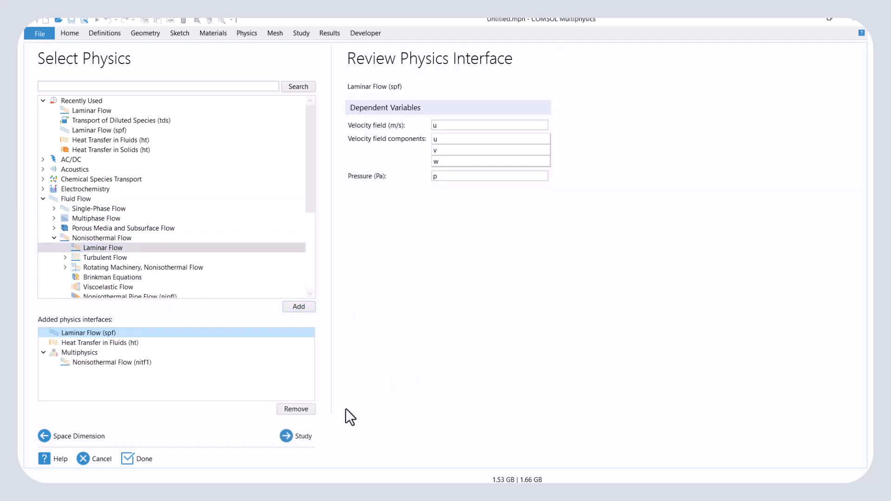
pyautogui.click(303, 436)
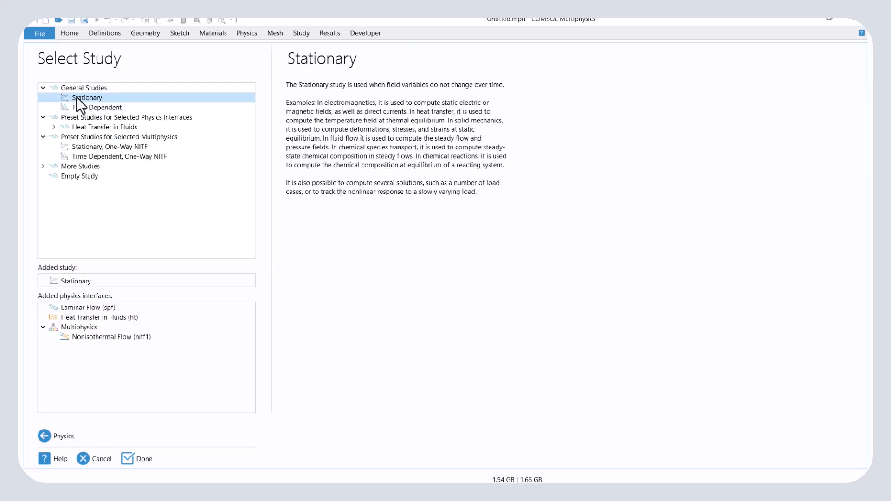
pyautogui.moveTo(319, 250)
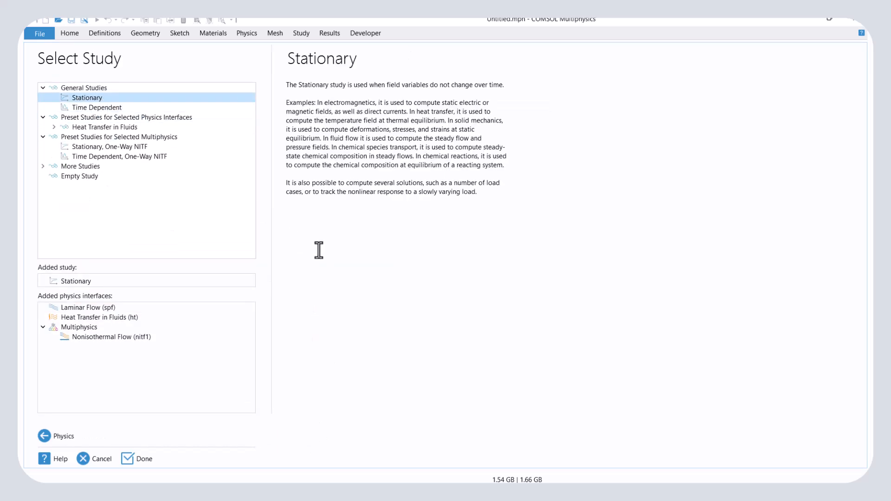
pyautogui.moveTo(411, 354)
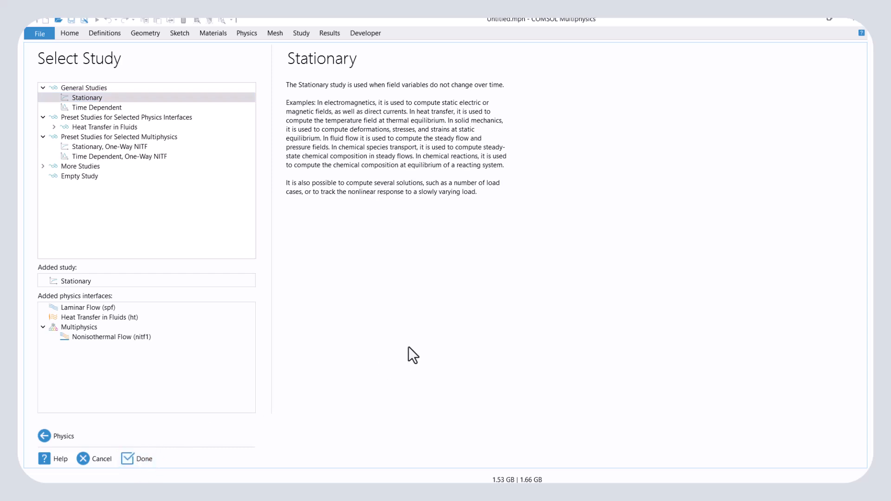
# Step: Finish the wizard and build a 0.4 m wide by 0.1 m high rectangle in Geometry 1
pyautogui.click(144, 457)
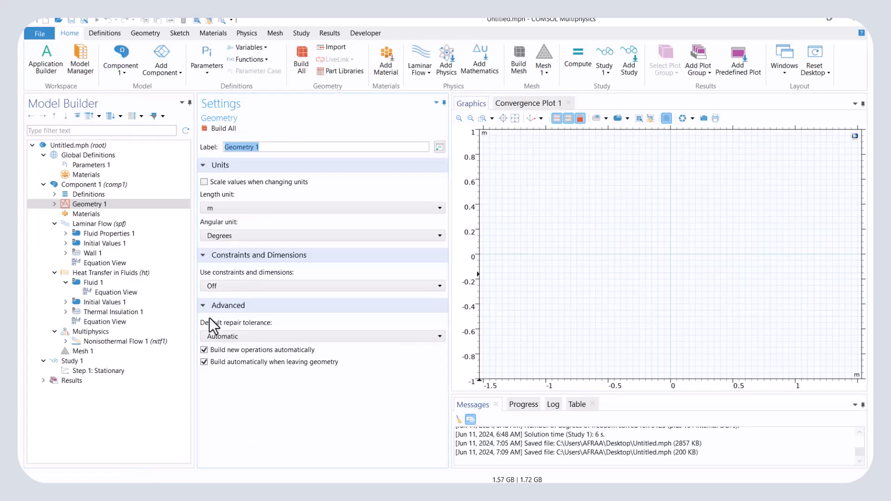
pyautogui.rightClick(89, 205)
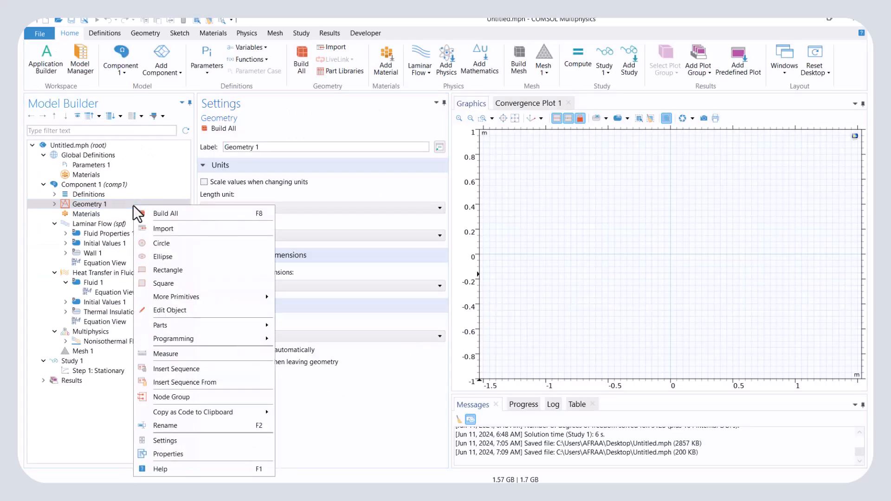
pyautogui.click(168, 270)
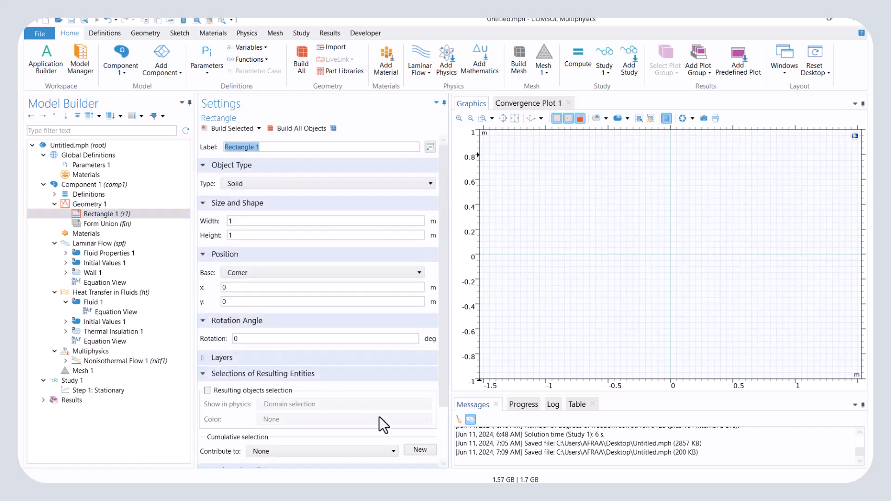
pyautogui.click(324, 221)
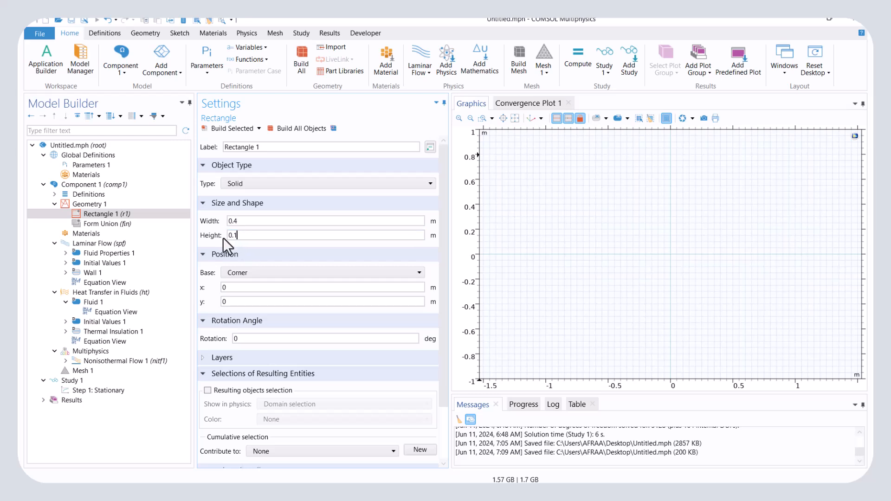
pyautogui.click(300, 128)
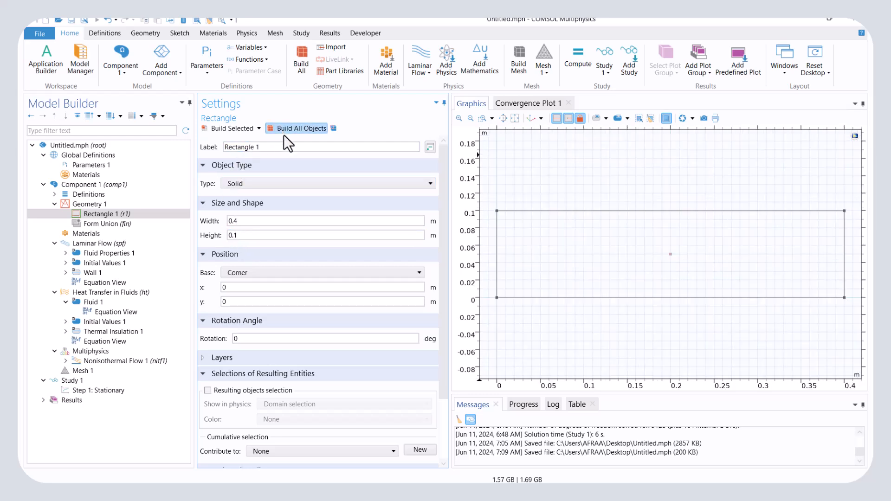
pyautogui.click(297, 128)
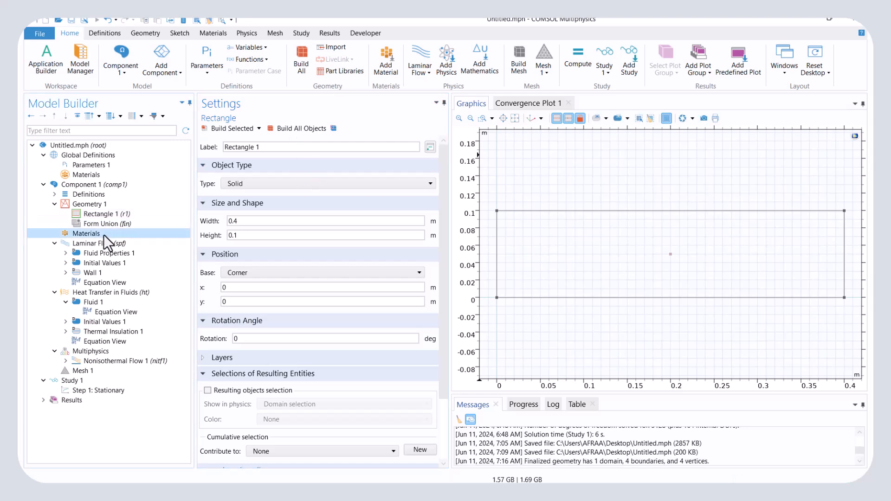
# Step: Add Water from the material library to the channel domain
pyautogui.rightClick(87, 233)
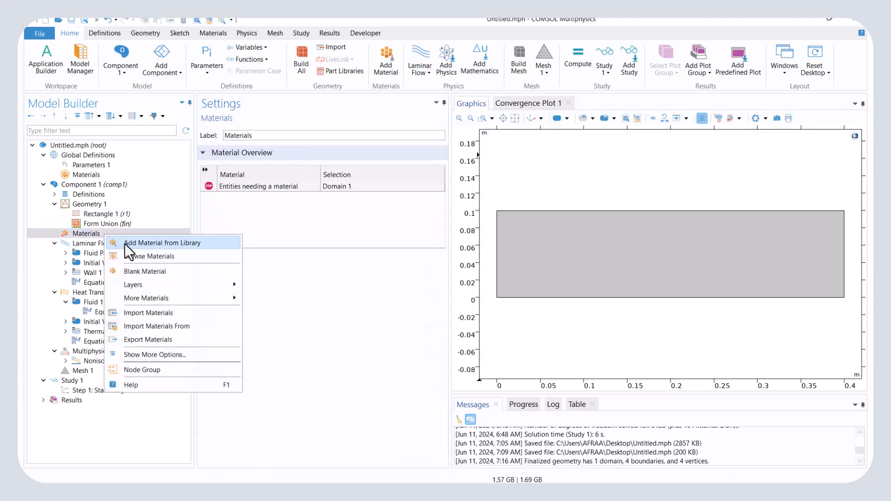
pyautogui.click(161, 242)
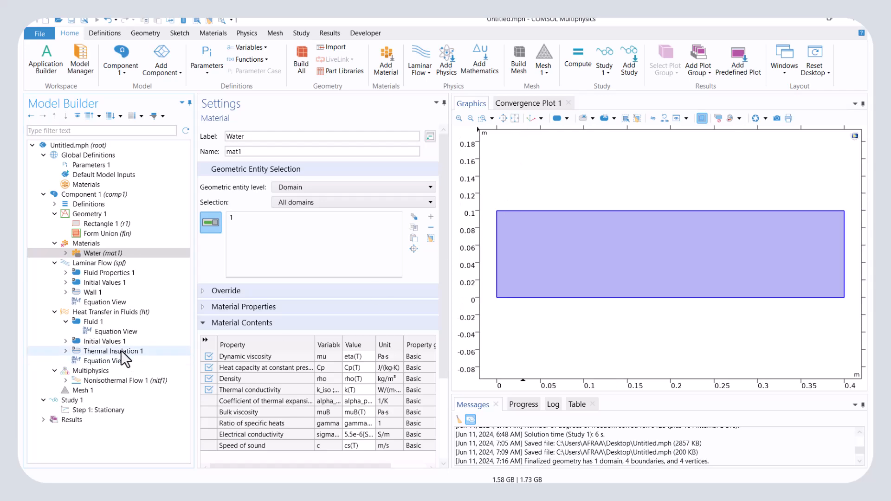
# Step: Add an inlet on the left edge (boundary 1) with velocity 0.01 m/s under Laminar Flow
pyautogui.click(99, 263)
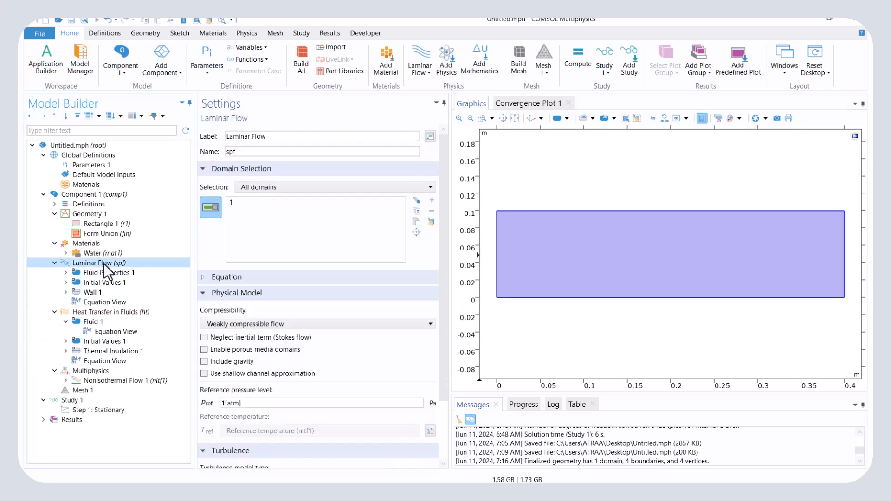
pyautogui.rightClick(100, 263)
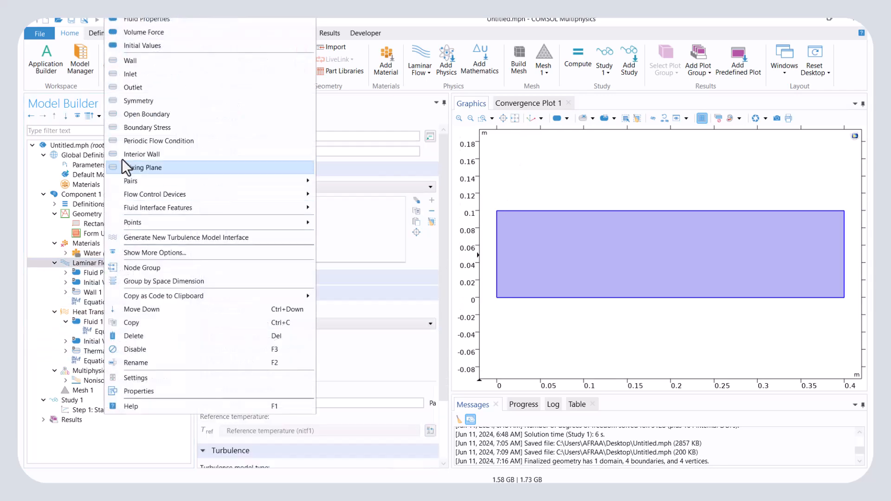
pyautogui.click(130, 74)
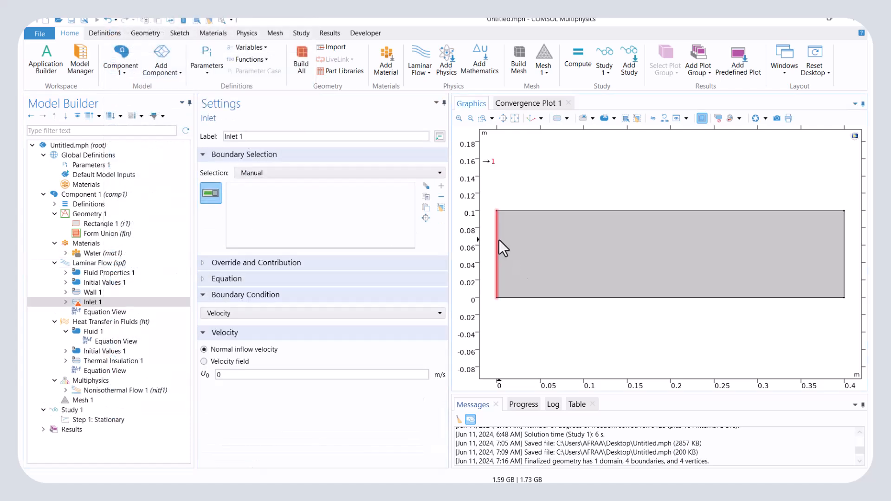
pyautogui.click(496, 254)
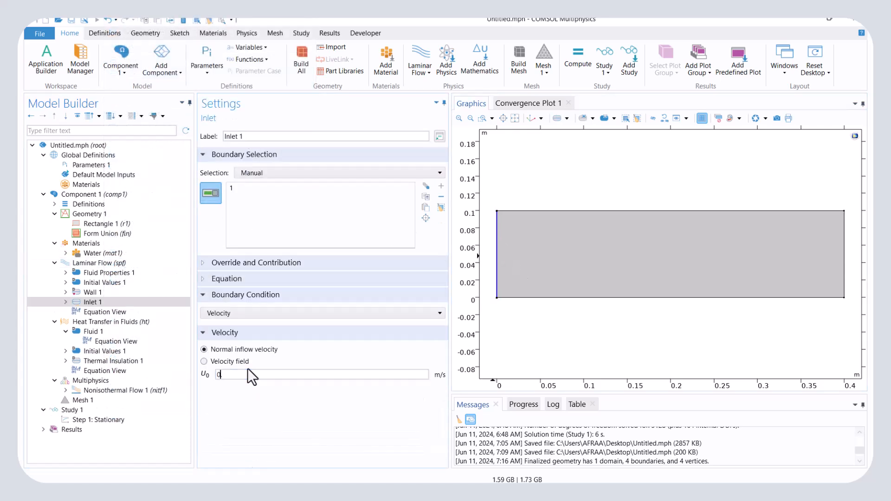
pyautogui.write('0.01')
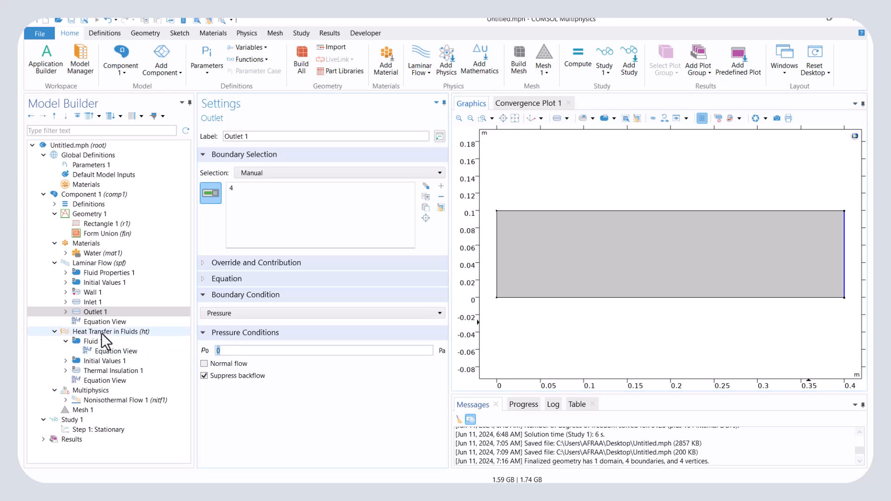
# Step: Add a 300 K temperature condition on boundary 1 under Heat Transfer in Fluids
pyautogui.rightClick(110, 332)
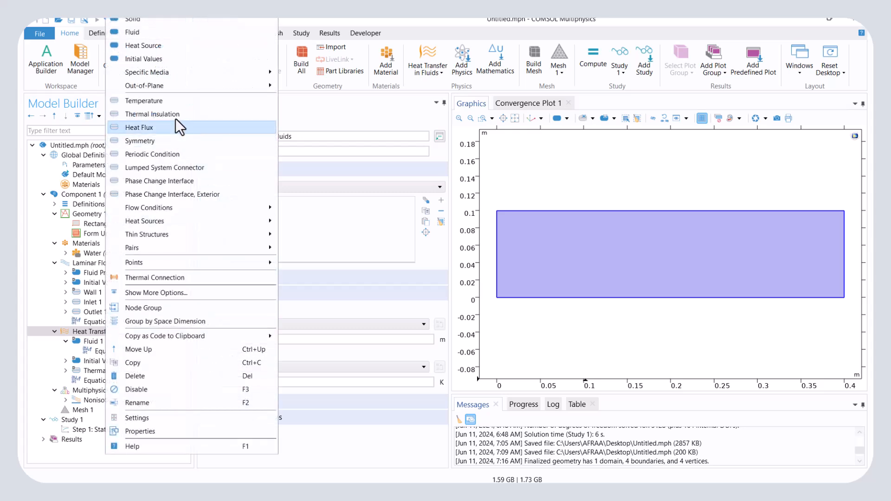
pyautogui.click(144, 100)
pyautogui.write('300')
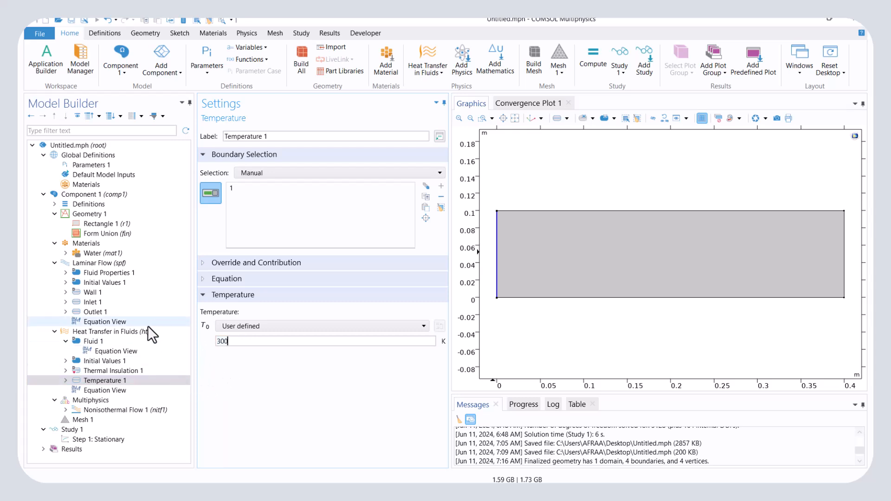
# Step: Add a heat flux of 1000000 W/m² on the top boundary 3
pyautogui.rightClick(105, 332)
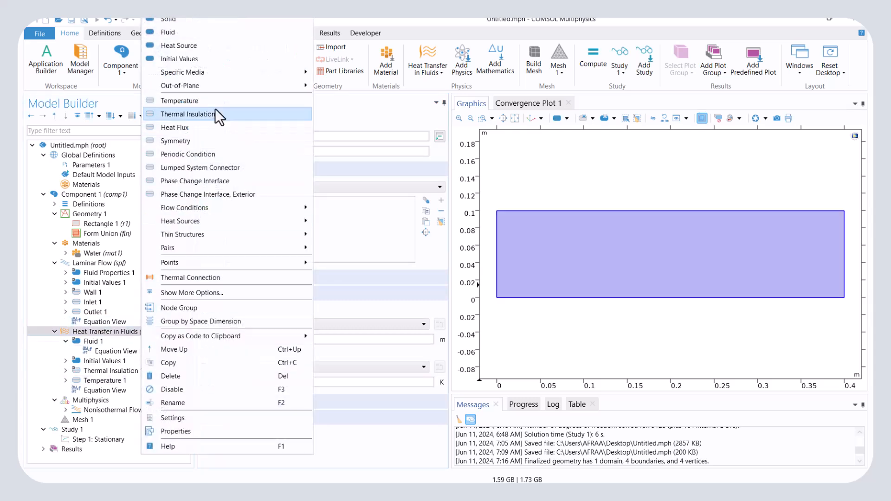
pyautogui.click(175, 127)
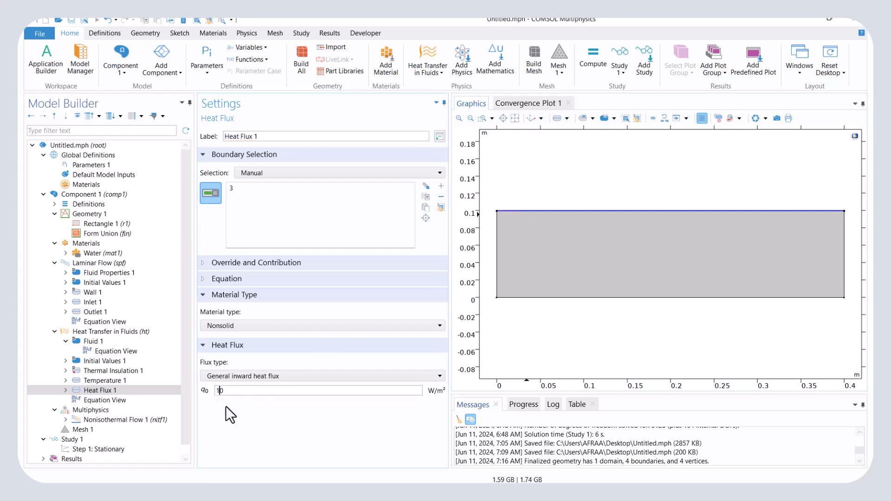
pyautogui.write('1000000')
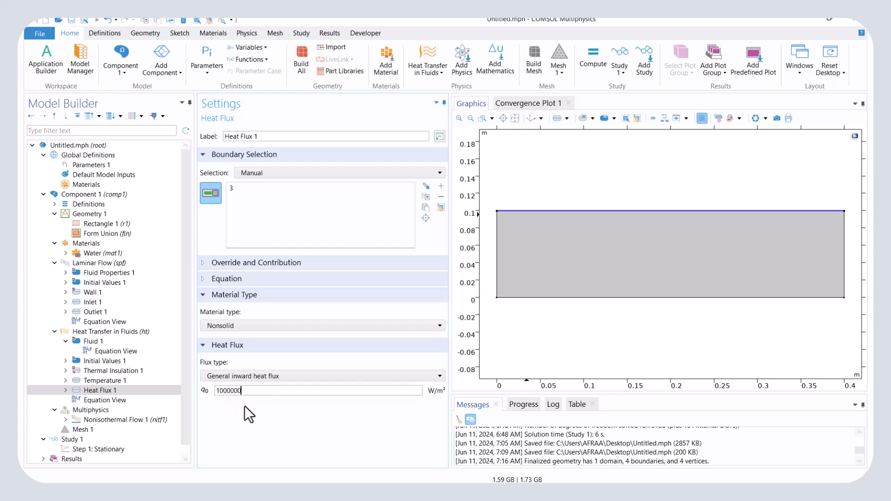
pyautogui.click(110, 331)
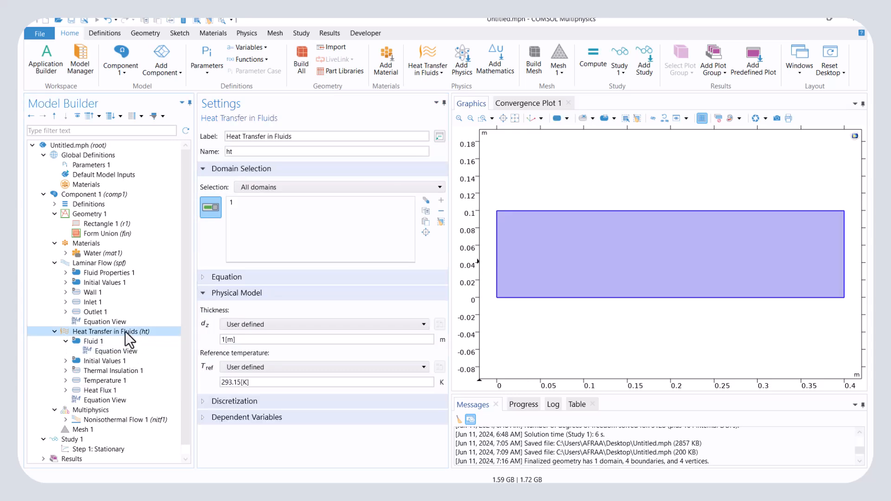
# Step: Add a thermal outflow condition on boundary 4 and collapse the heat transfer branch
pyautogui.rightClick(111, 331)
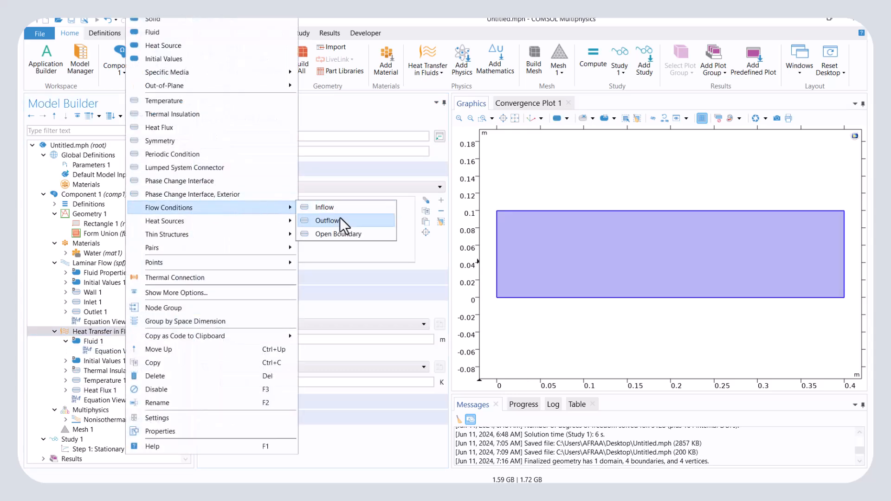
pyautogui.click(327, 221)
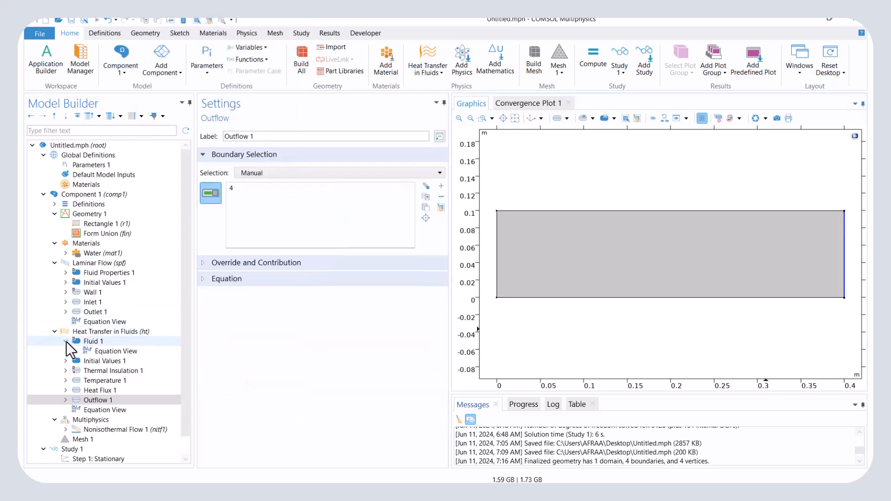
pyautogui.click(114, 360)
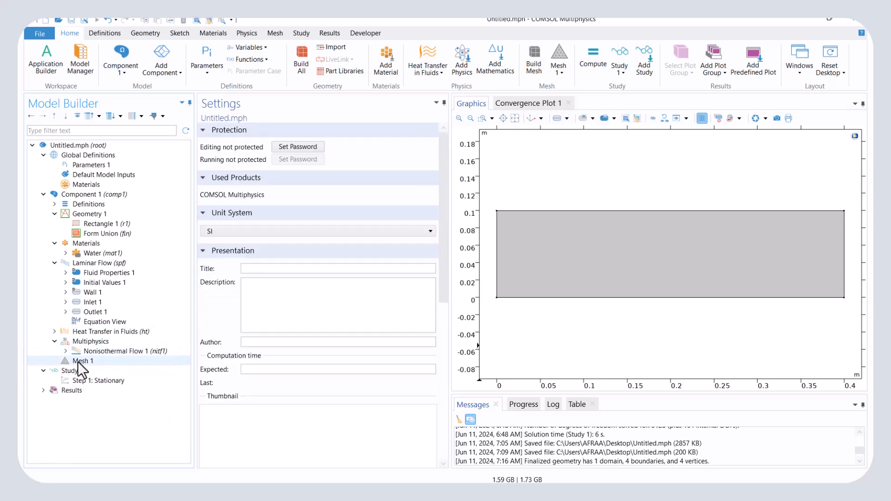
# Step: Build the physics-controlled Mesh 1 and compute the stationary study
pyautogui.click(83, 361)
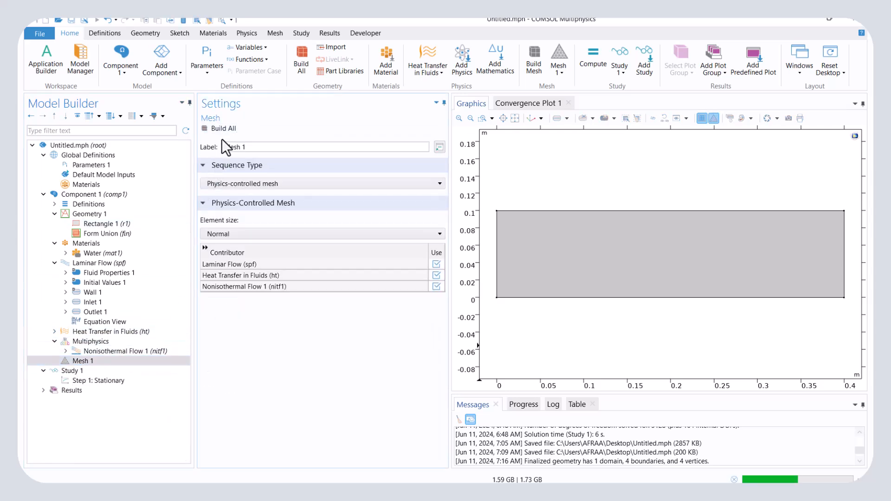
pyautogui.click(222, 128)
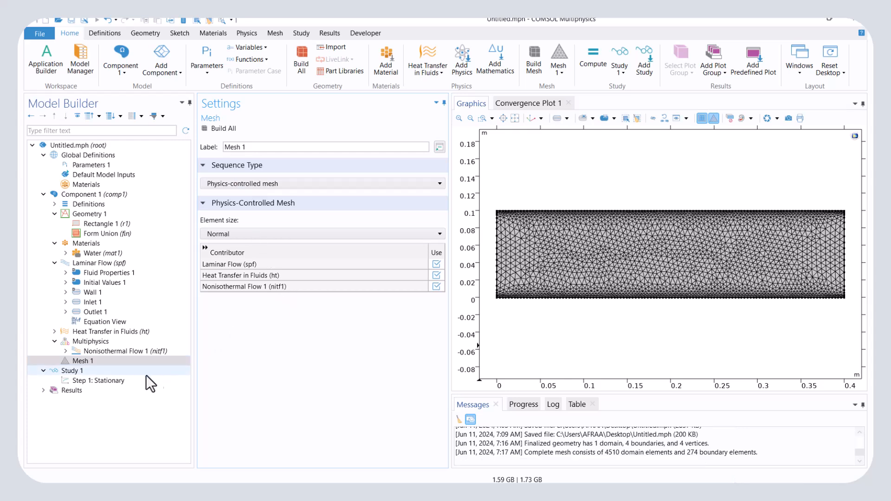
pyautogui.click(101, 381)
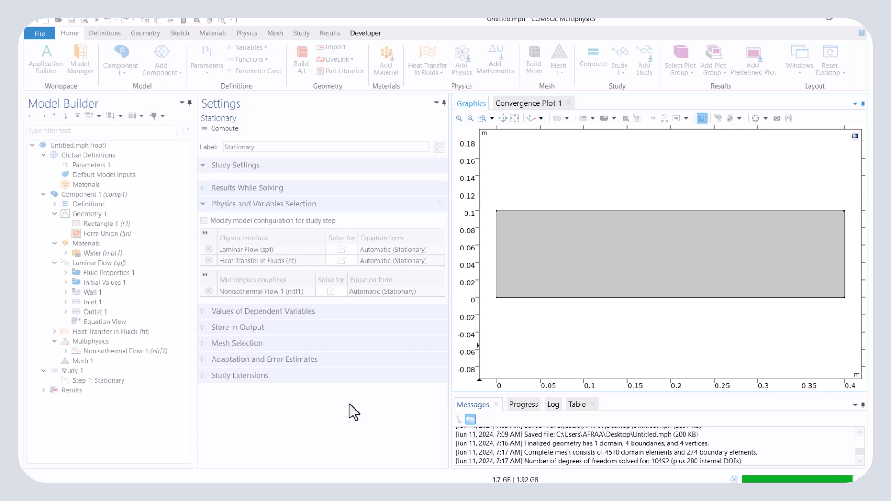
# Step: View the velocity, temperature and combined temperature-flow result plots
pyautogui.click(592, 58)
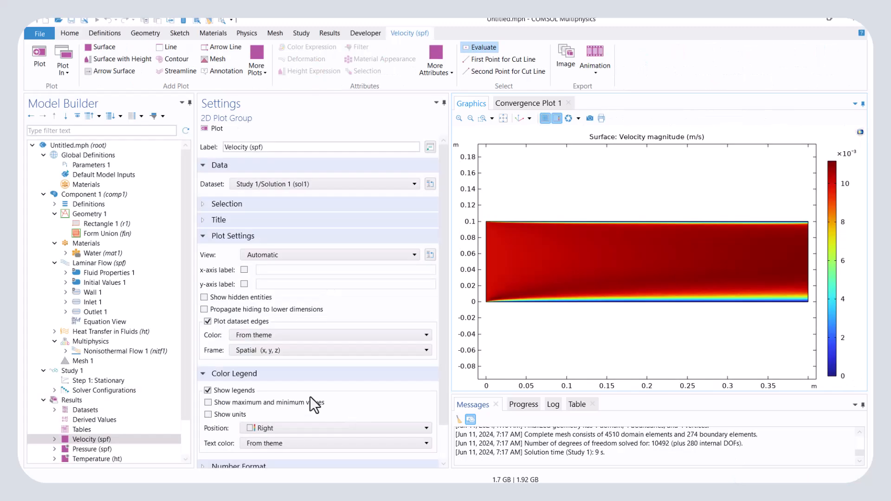
pyautogui.scroll(-3)
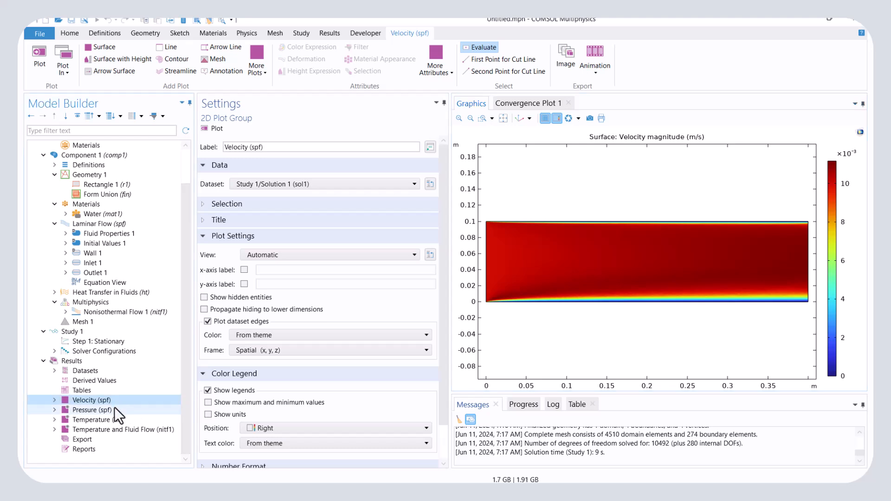
pyautogui.click(95, 420)
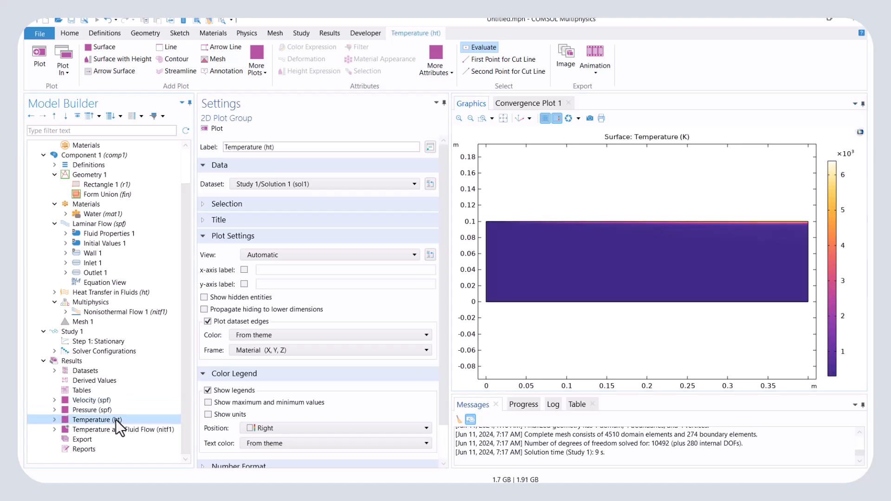
pyautogui.click(122, 429)
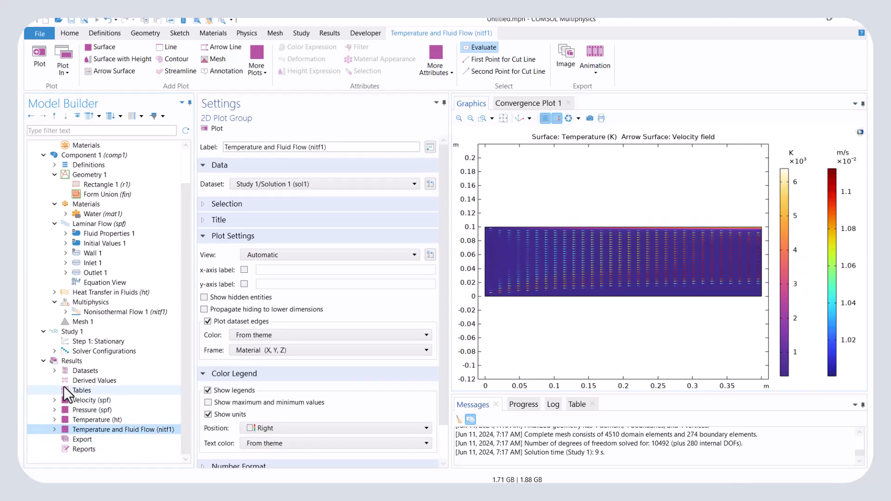
pyautogui.rightClick(94, 380)
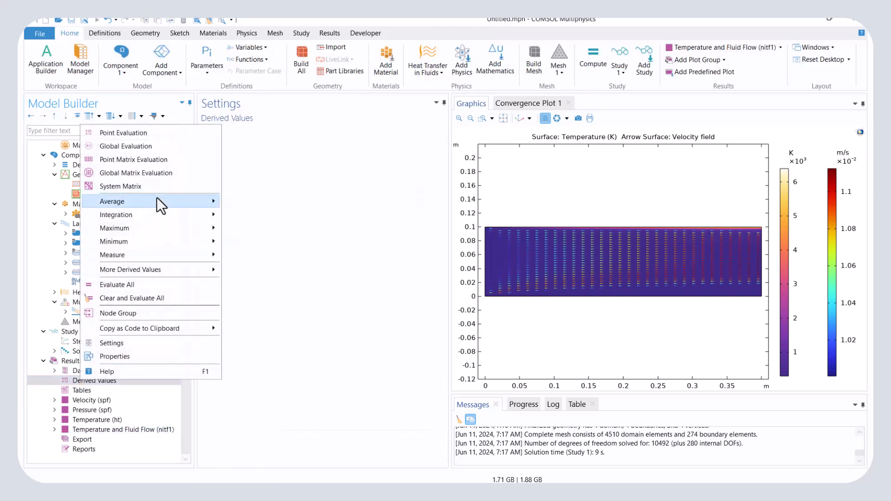
# Step: Evaluate a line average of T on outlet boundary 4, giving 451.24 K
pyautogui.click(113, 202)
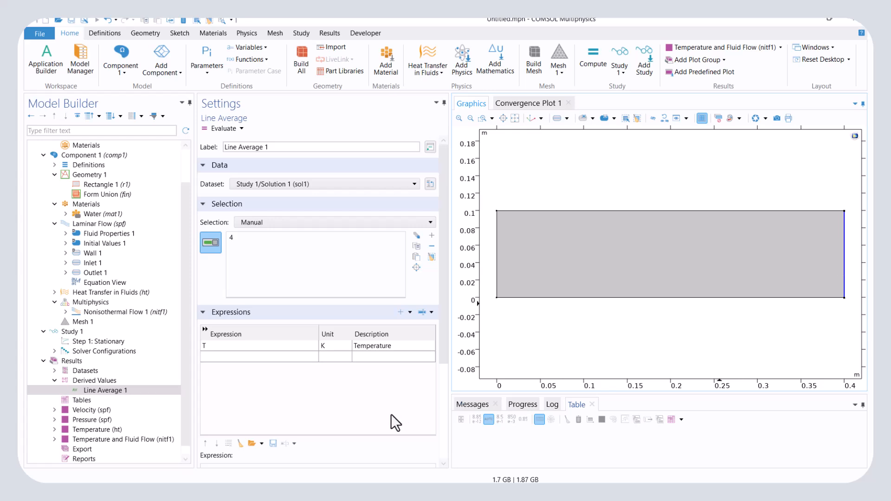
pyautogui.click(221, 128)
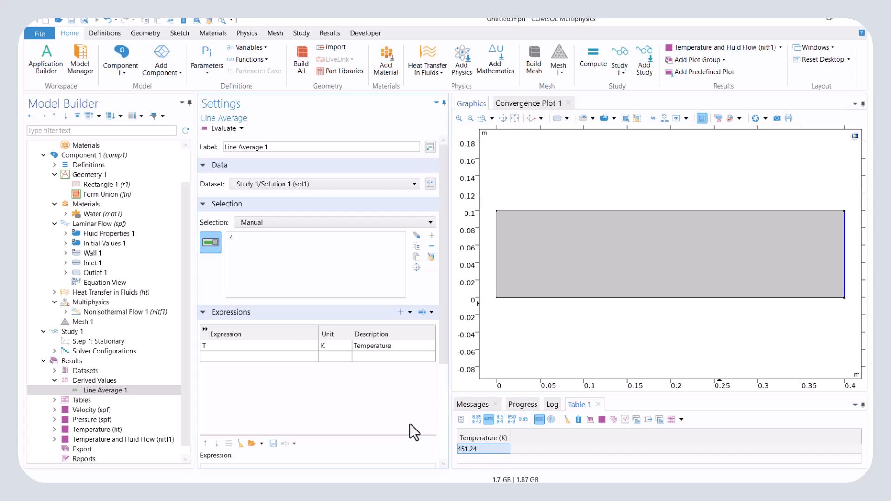
pyautogui.moveTo(406, 428)
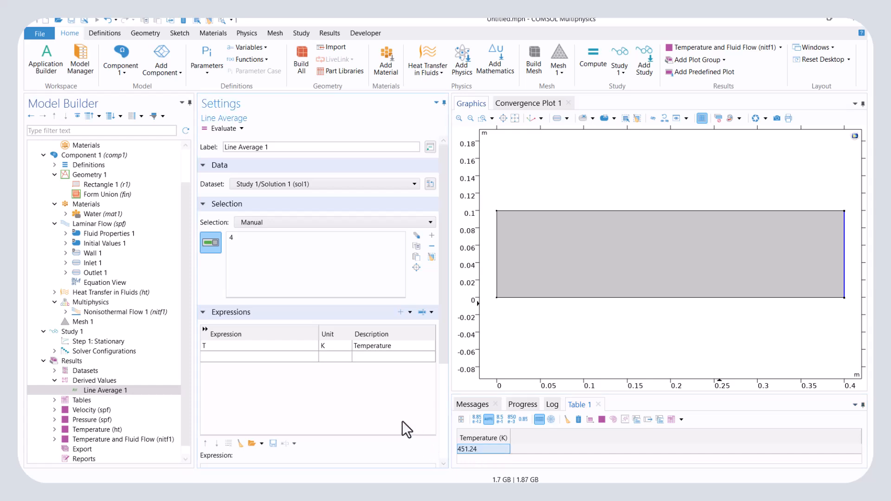